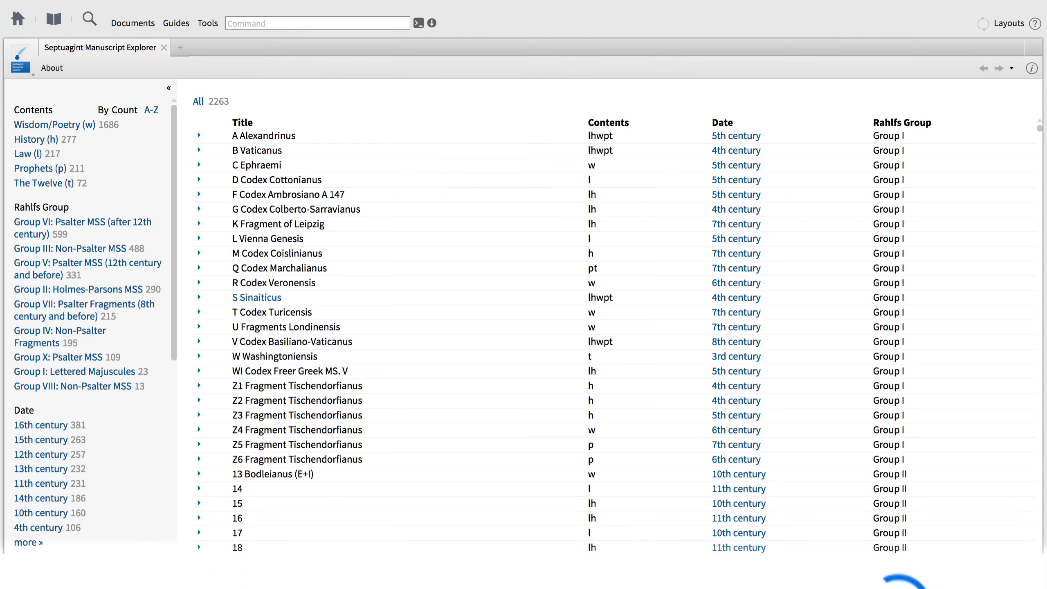
Step: Filter the manuscript list to the 227 held by the Biblioteca Apostolica Vaticana
scroll(down, 3)
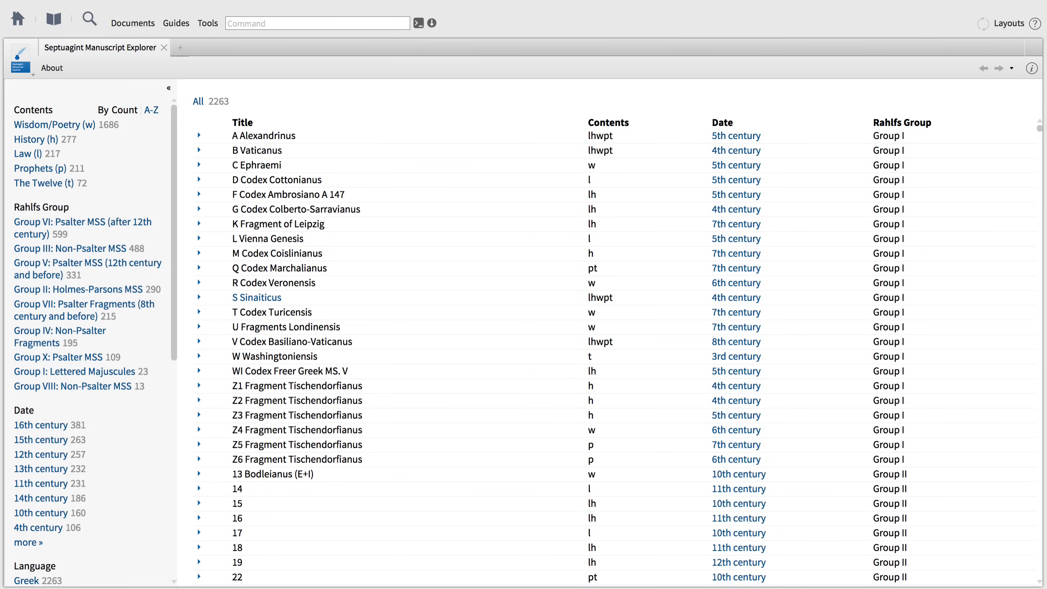
click(27, 154)
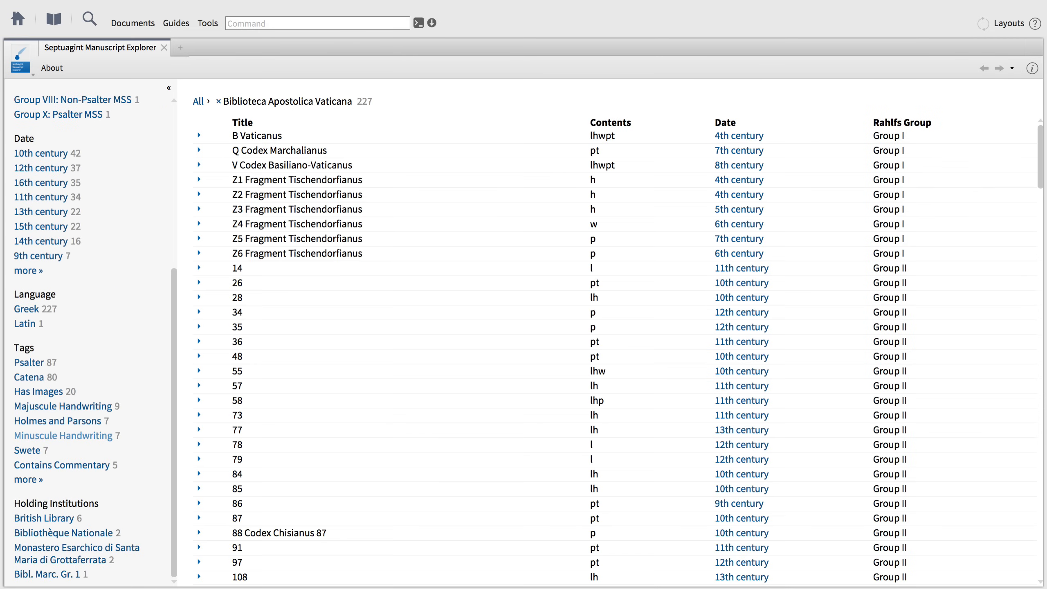
click(208, 23)
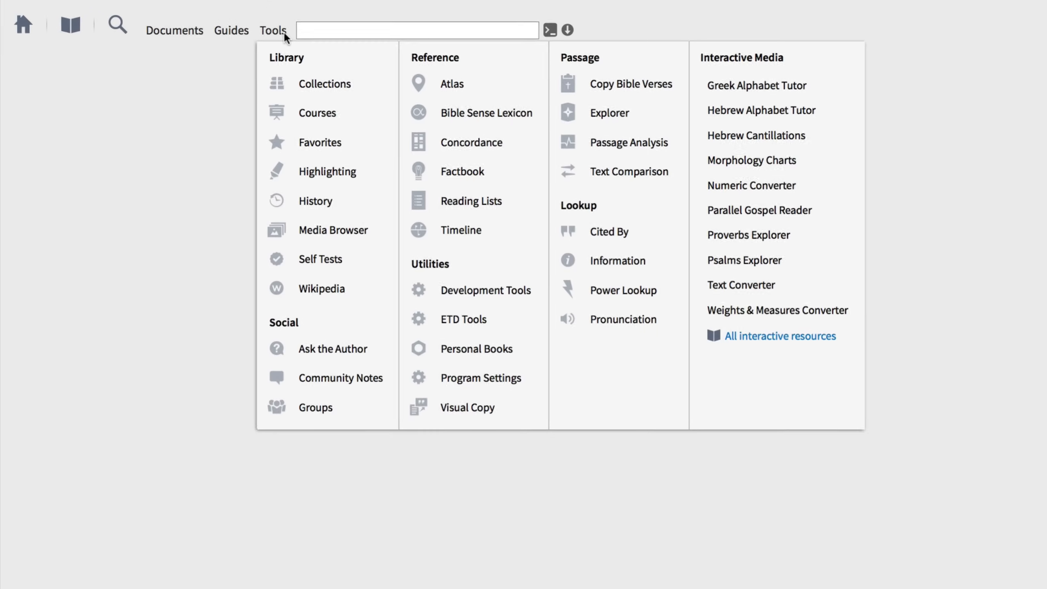
Step: Show the library's list of interactive resources alongside the explorer
click(780, 336)
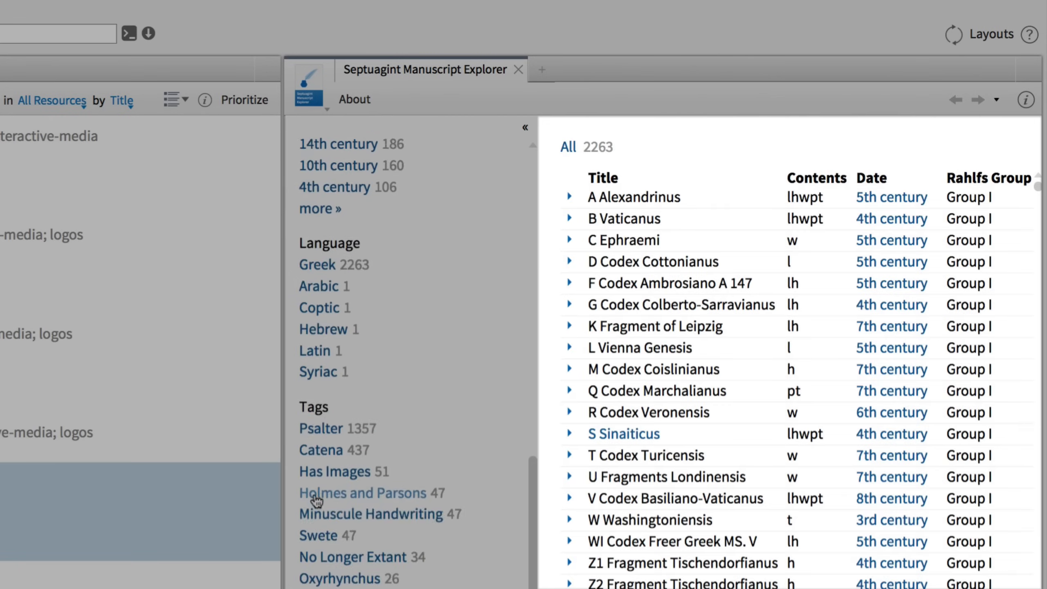
scroll(down, 3)
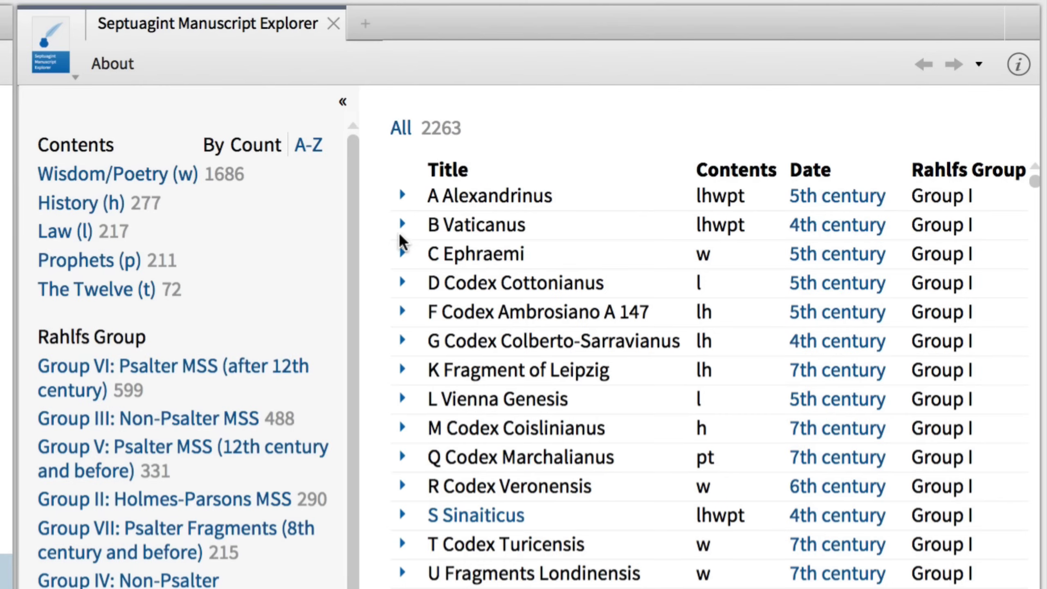
Step: Expand the B Vaticanus row to show its holding institution and online link
click(403, 224)
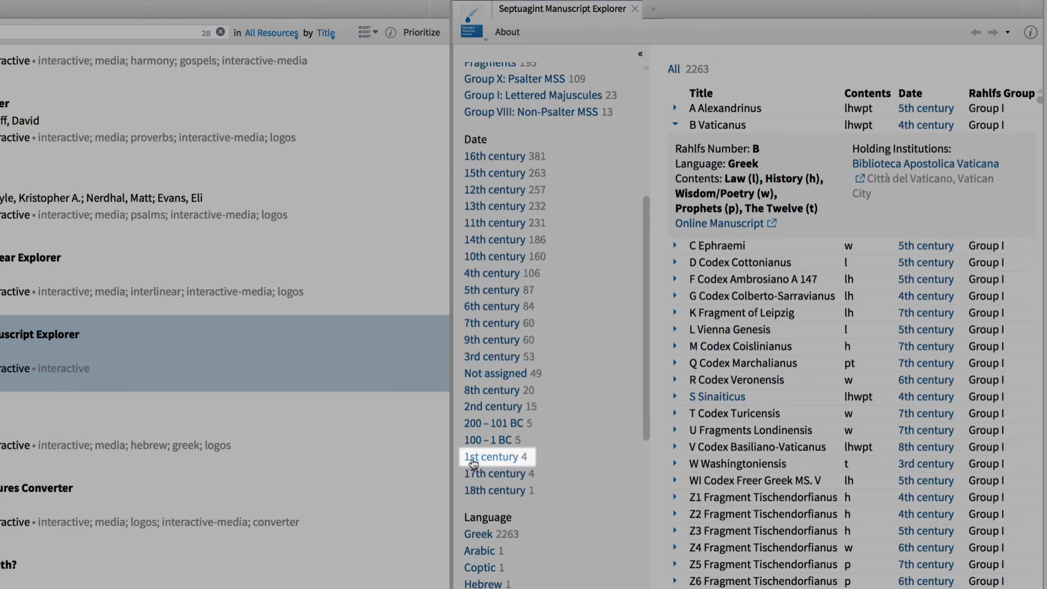
Step: Apply the 1st century and The Twelve (t) facets, leaving only 943 8HevXIIgr
click(492, 456)
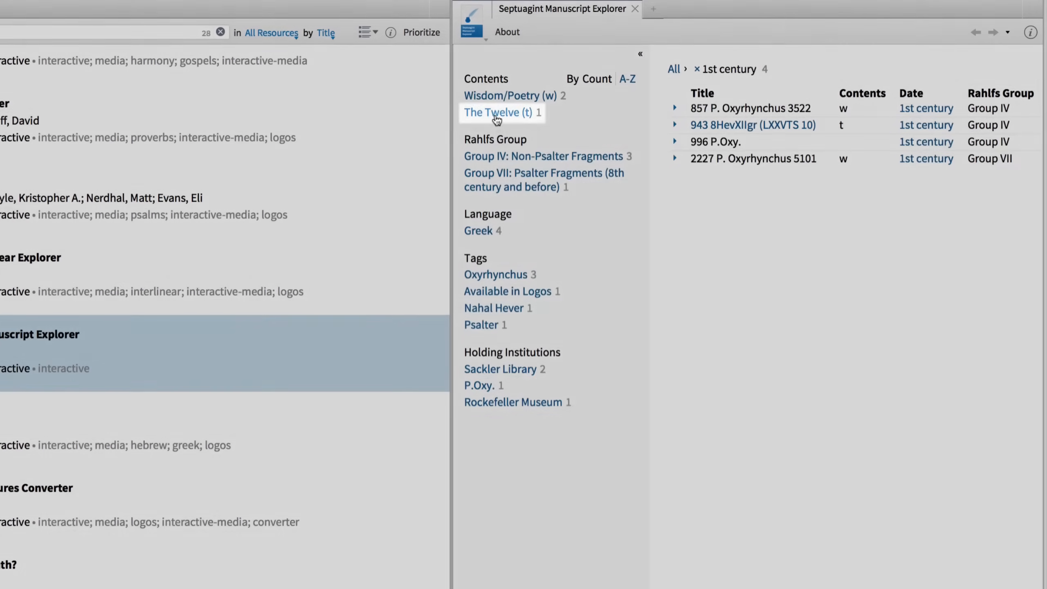
click(494, 112)
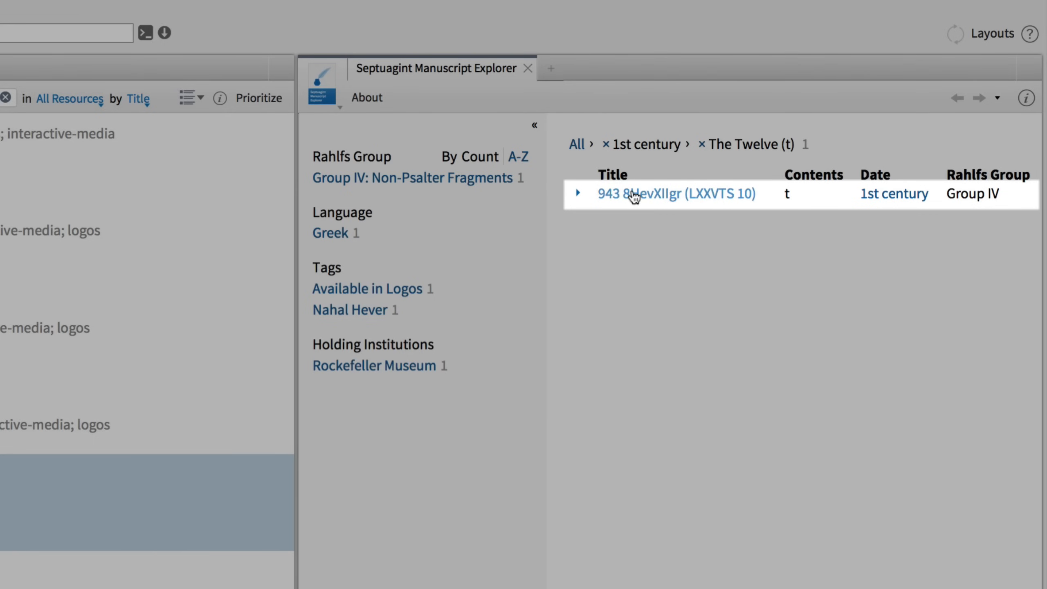
Step: Open manuscript 943's Nahal Hever reconstruction and scroll through its Jonah columns
click(676, 195)
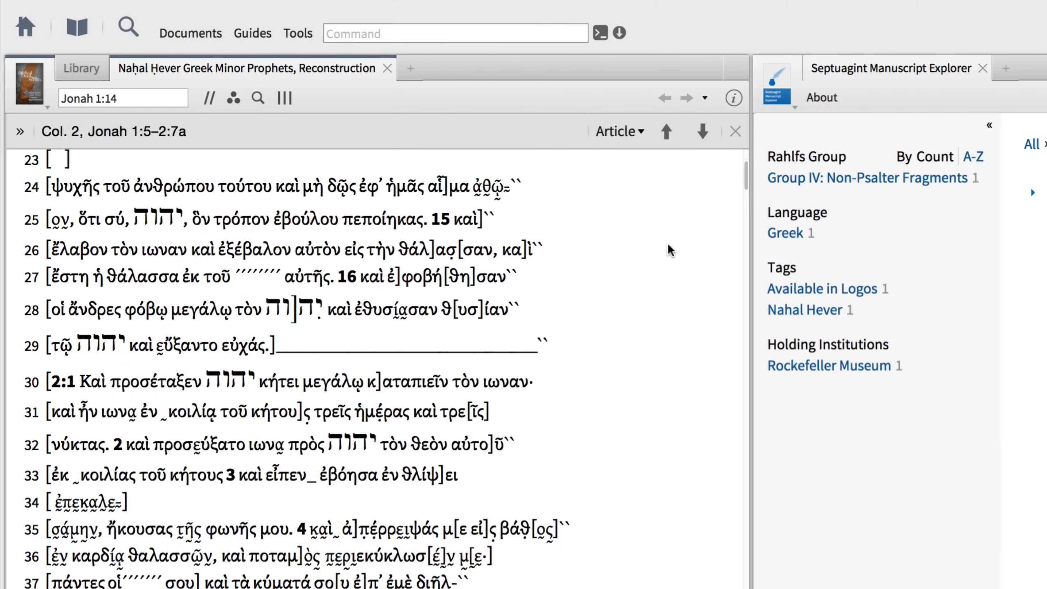
scroll(down, 3)
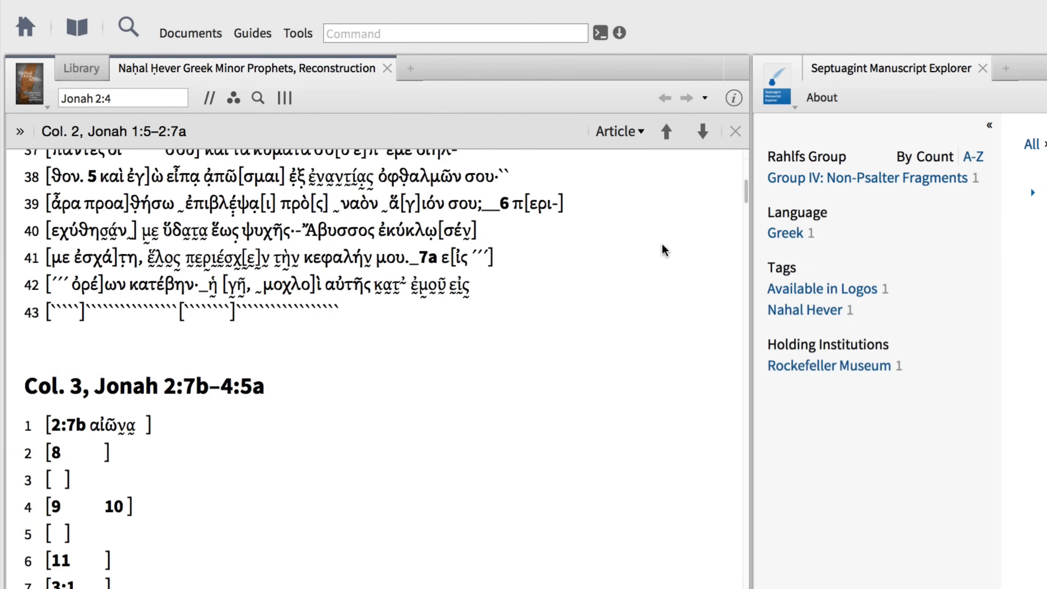
scroll(down, 3)
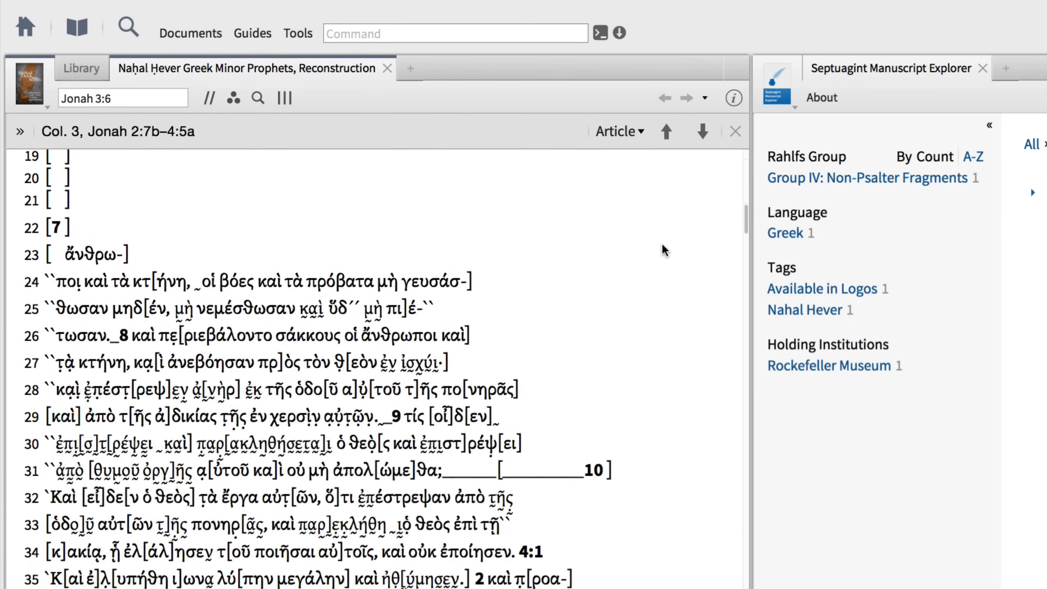
scroll(down, 3)
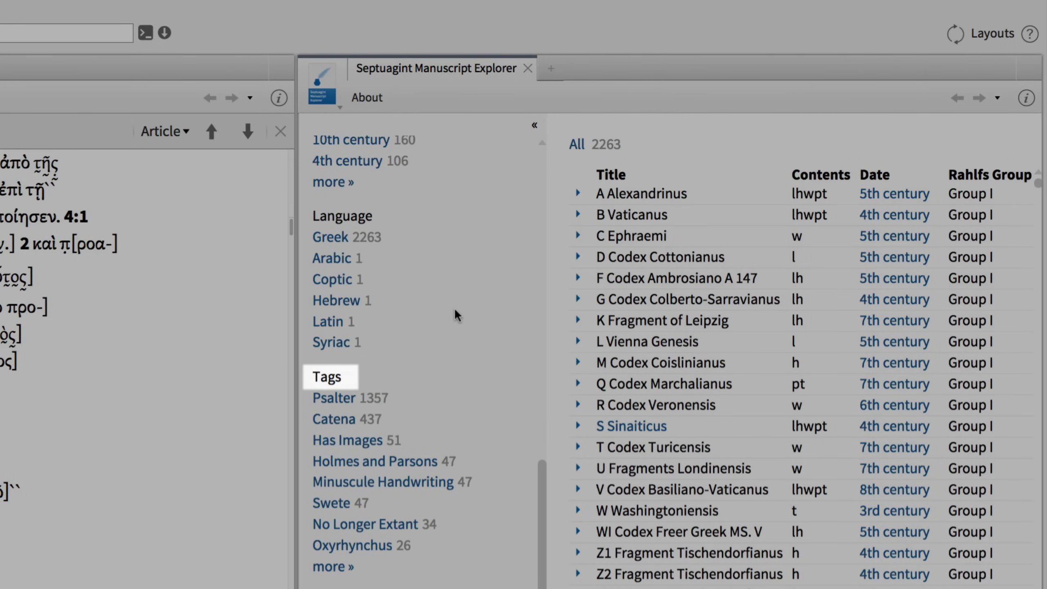
Step: Apply the Has Images tag, narrowing the list to 51 manuscripts
click(349, 440)
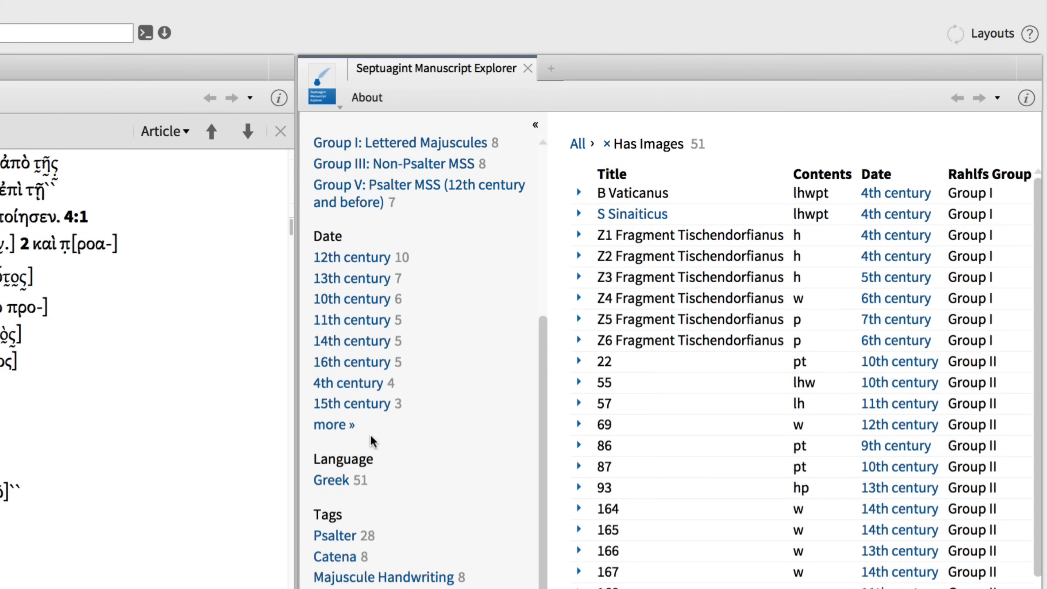
mouse_move(578, 209)
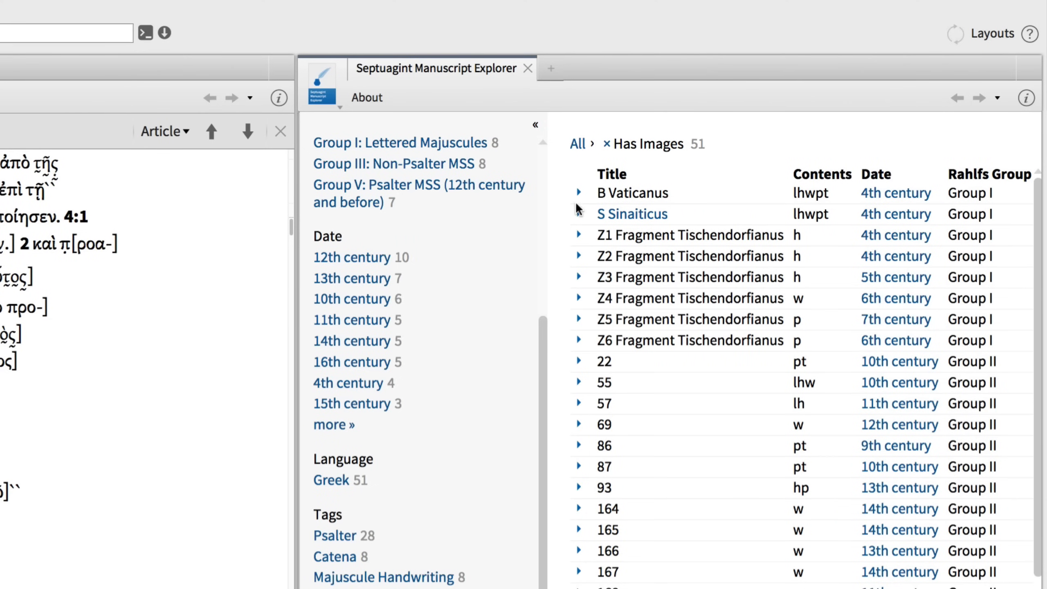